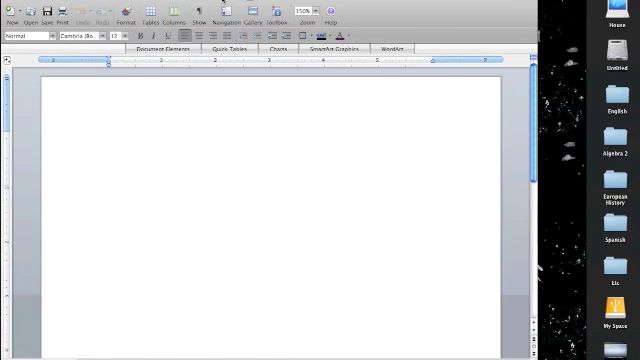
Switch the blank document to Notebook Layout with lined pages and section tabs.
left_click(107, 137)
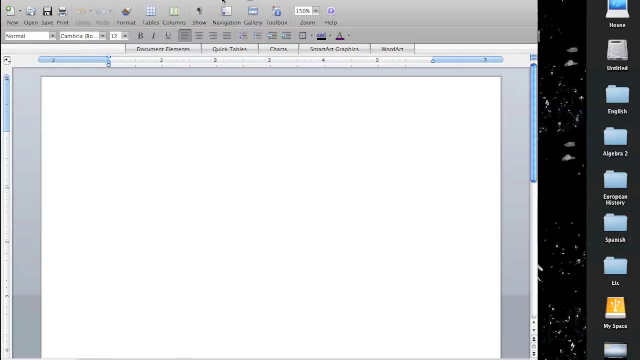
left_click(108, 137)
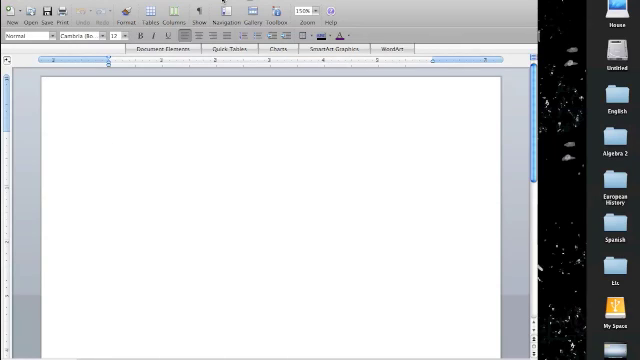
left_click(108, 137)
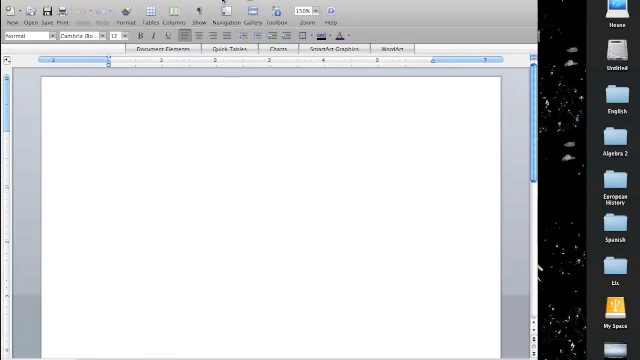
left_click(113, 138)
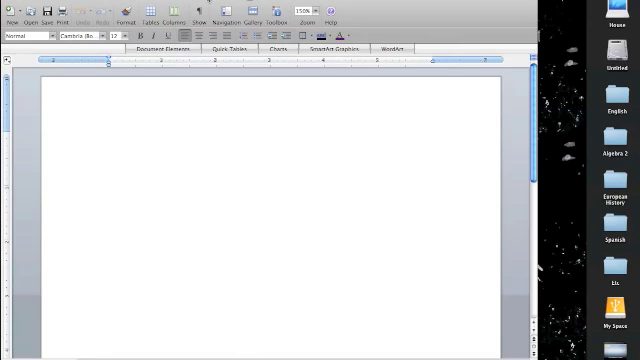
left_click(108, 137)
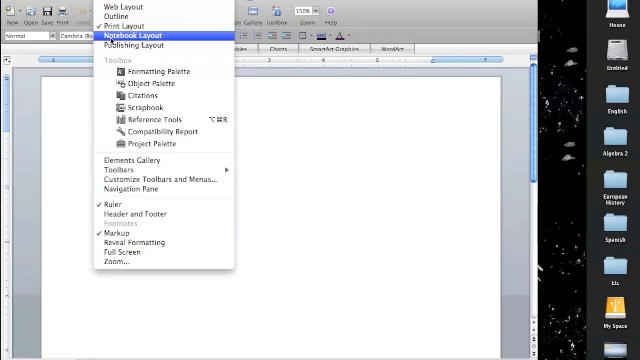
left_click(142, 37)
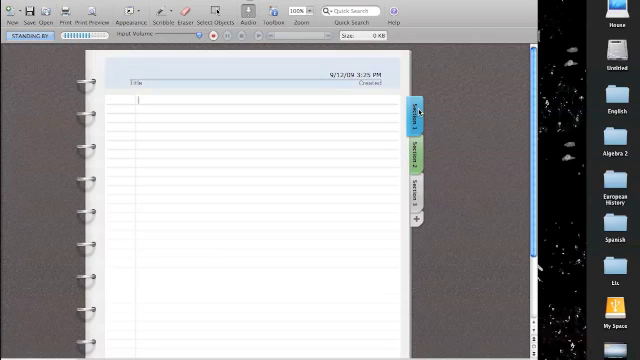
Rename the first two sections NOTES and Homework, and delete Section 3.
right_click(413, 112)
type("NOTES")
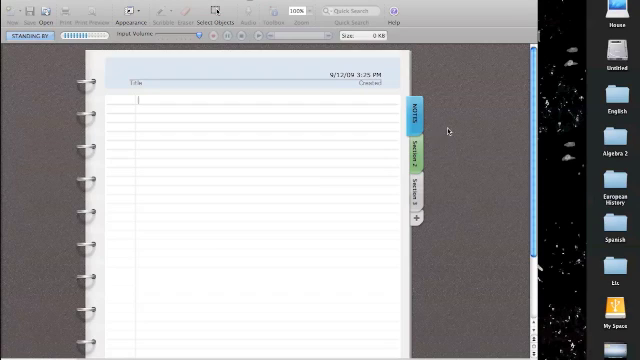
mouse_move(430, 135)
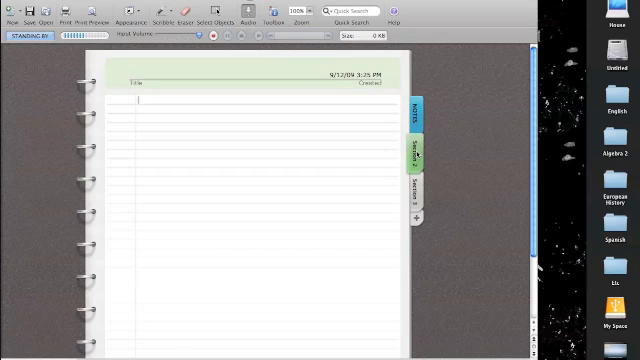
right_click(414, 145)
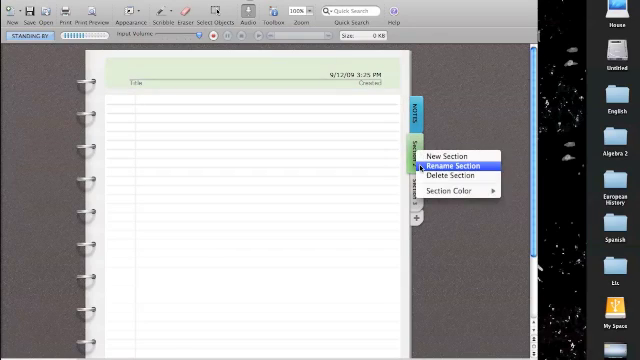
left_click(449, 163)
type("Homework")
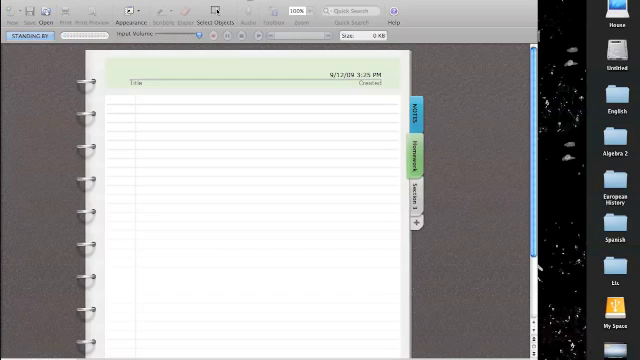
right_click(408, 186)
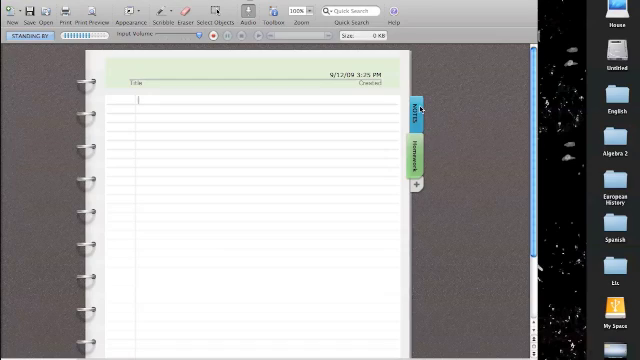
Recolour the NOTES tab, trying purple and green before settling on blue.
right_click(411, 108)
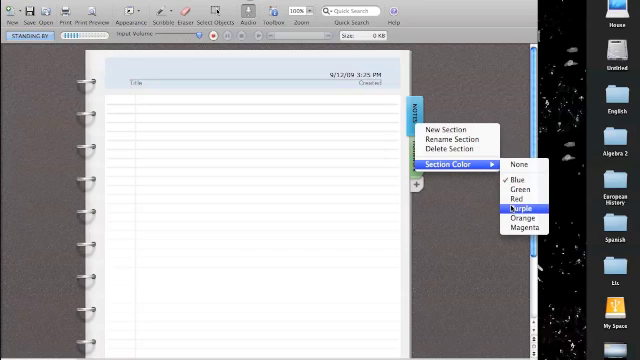
left_click(521, 201)
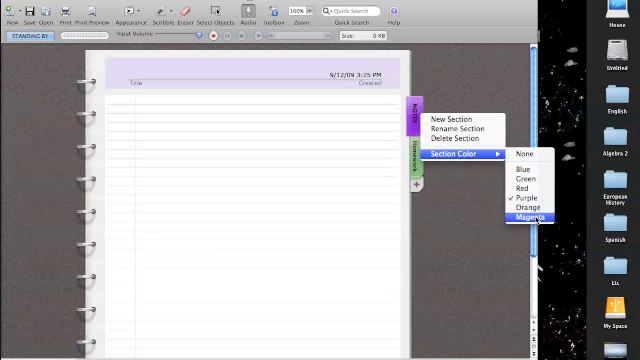
left_click(529, 213)
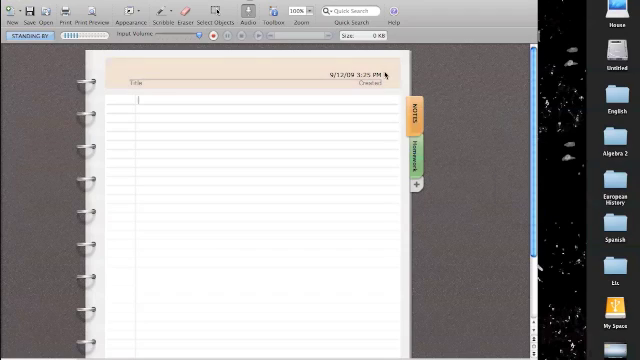
right_click(411, 113)
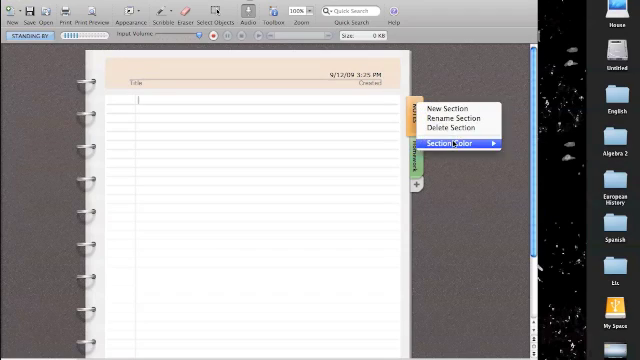
left_click(442, 150)
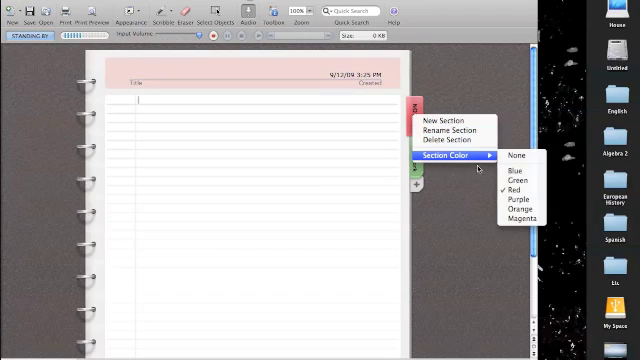
left_click(513, 180)
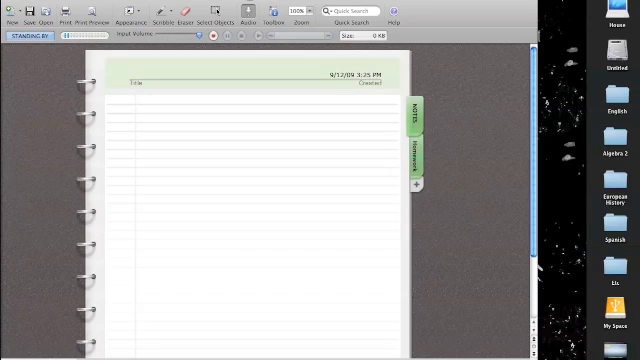
right_click(414, 110)
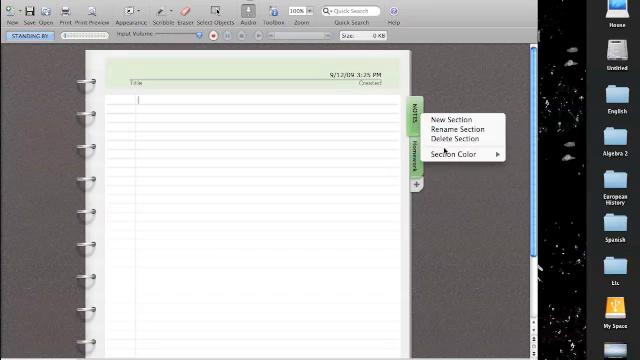
left_click(448, 155)
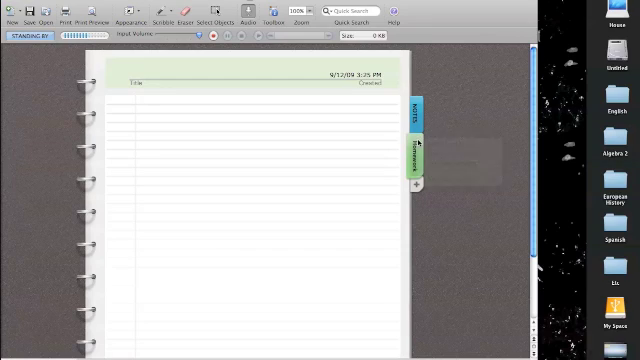
right_click(409, 153)
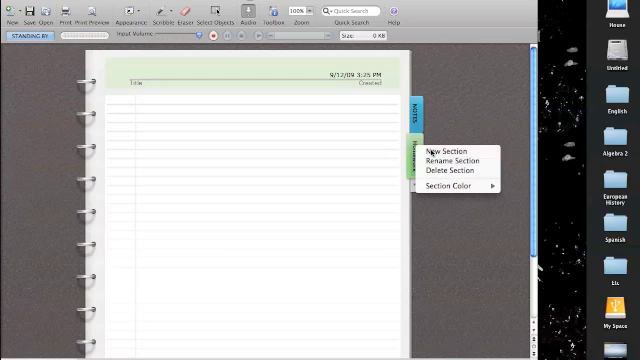
left_click(438, 140)
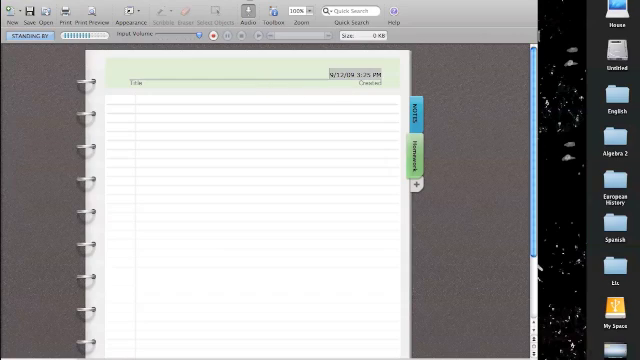
Type the page title 'notesss in onenote for mac' after clearing stray text.
type("hbdbdbab")
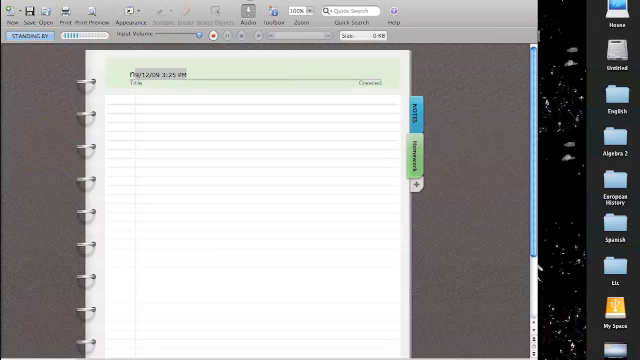
type("notesss")
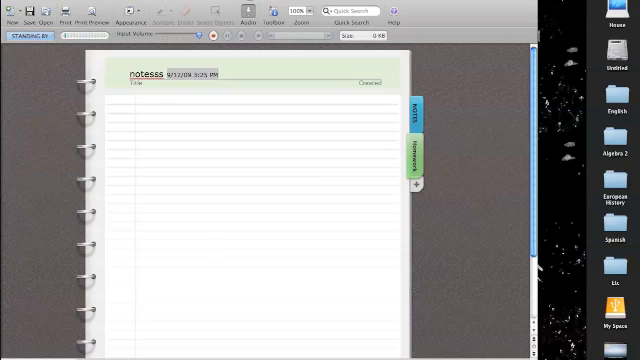
type("in onenote for mac")
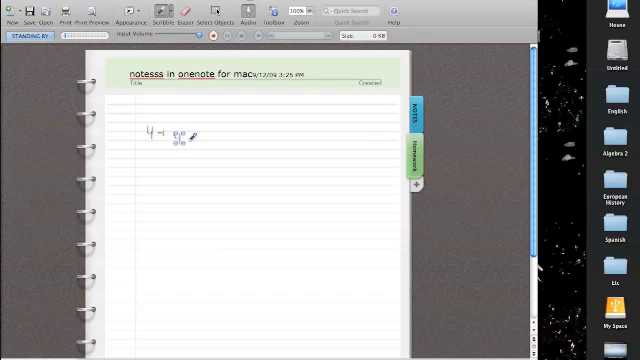
Scribble a short handwritten '4 - 8' equation on the page's top lines.
left_click_drag(175, 135, 190, 140)
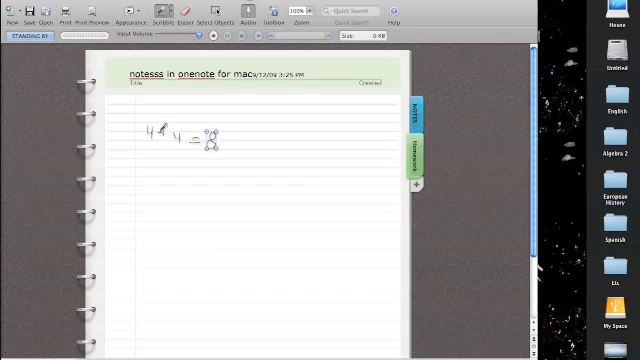
left_click_drag(150, 132, 160, 130)
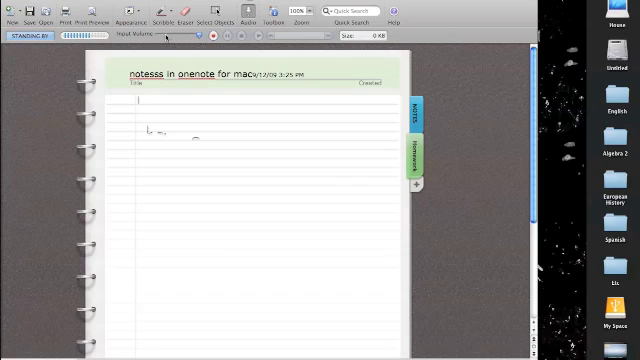
mouse_move(165, 38)
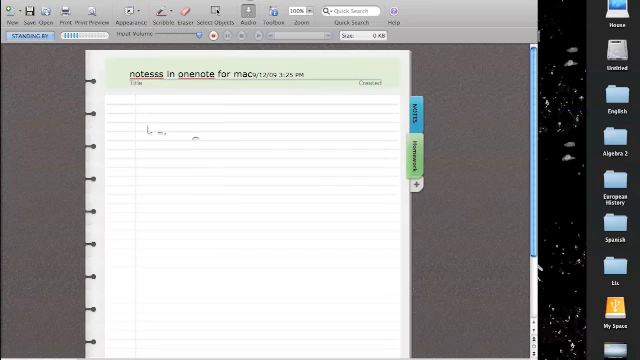
left_click(123, 19)
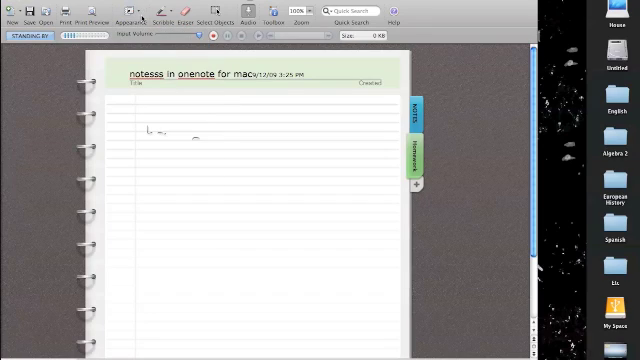
left_click(140, 18)
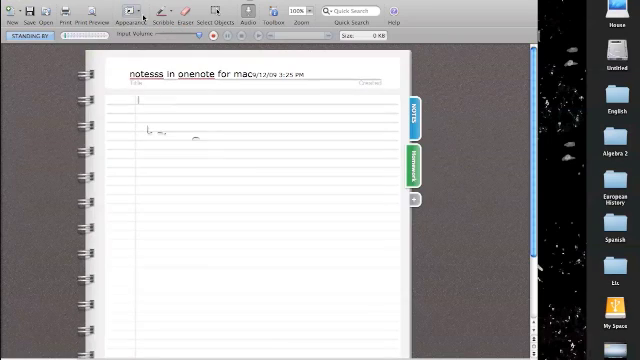
left_click(128, 18)
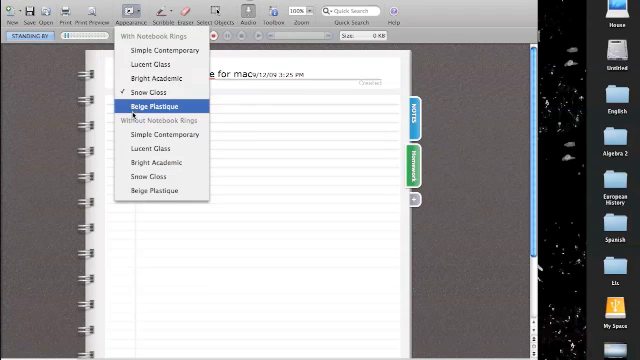
left_click(153, 106)
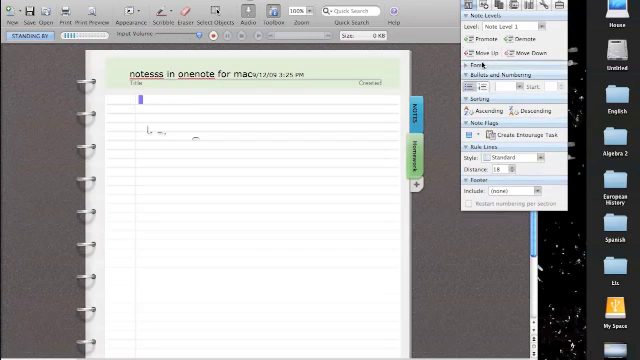
left_click(474, 74)
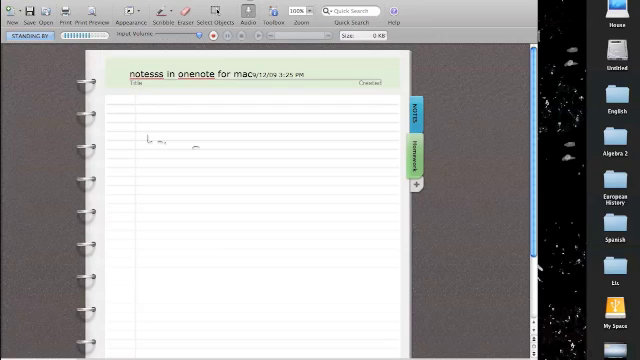
Run a Quick Search of the notebook for 'bob'.
type("Bob")
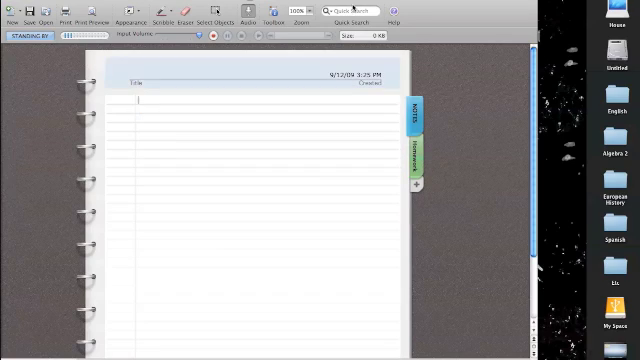
type("bob")
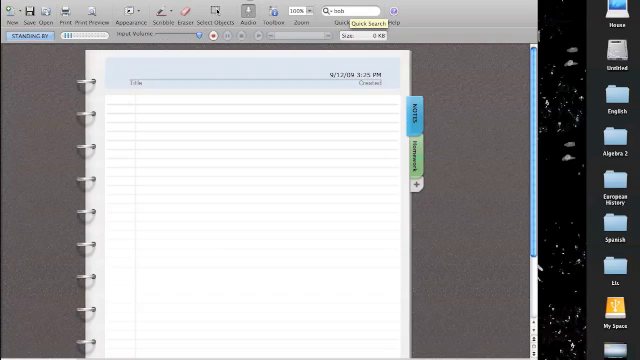
left_click(410, 152)
type("notesss in onenote for mac")
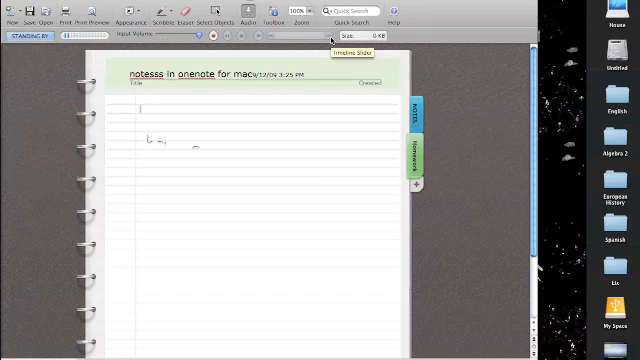
mouse_move(221, 42)
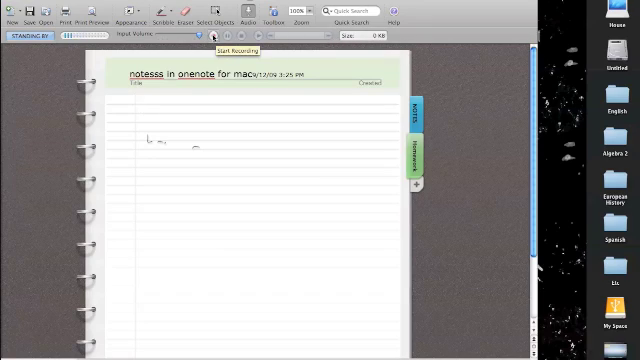
Record a two-second audio clip, then start a second recording.
left_click(223, 37)
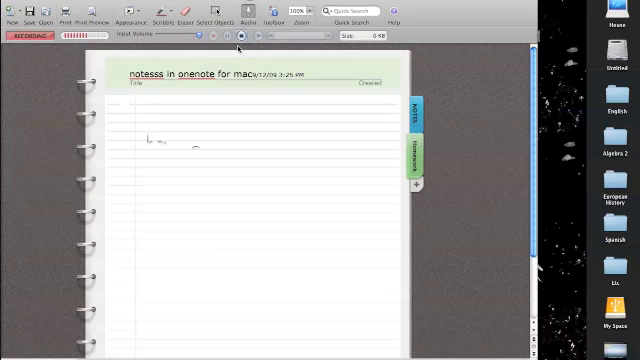
left_click(241, 36)
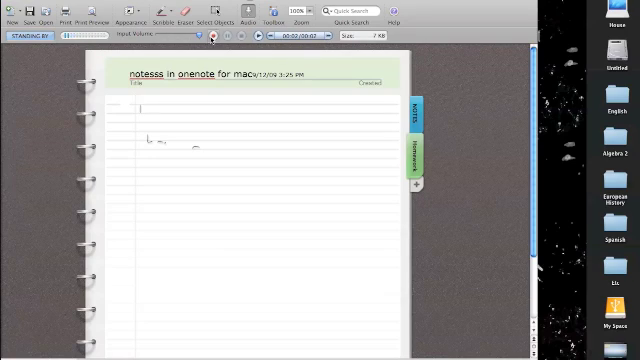
left_click(210, 36)
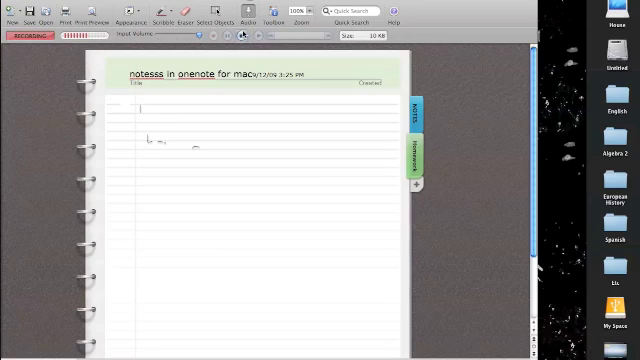